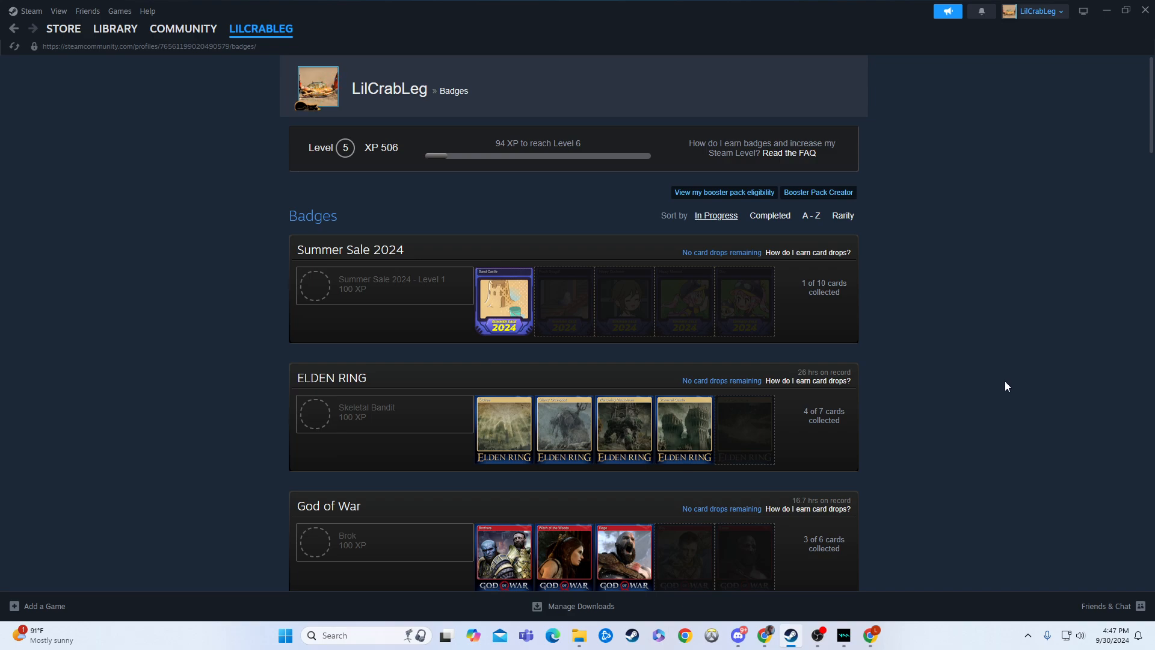
Browse the badges page and open the ELDEN RING badge's card collection details.
{"action": "scroll", "scroll_direction": "down", "scroll_amount": 3}
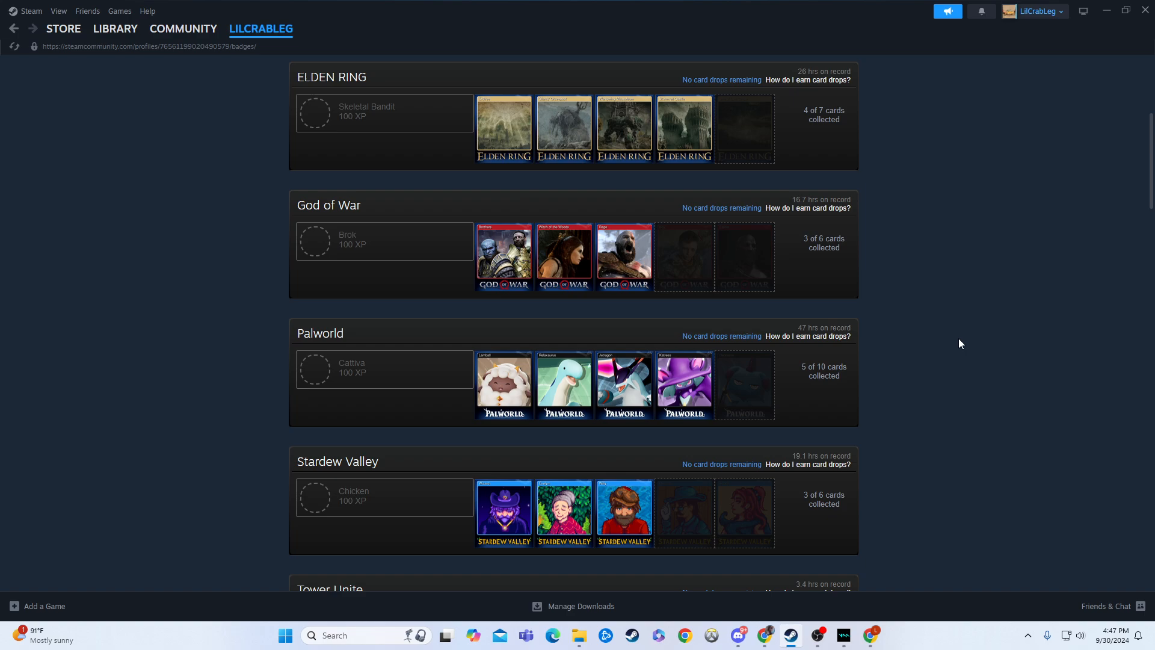
{"action": "scroll", "scroll_direction": "up", "scroll_amount": 3}
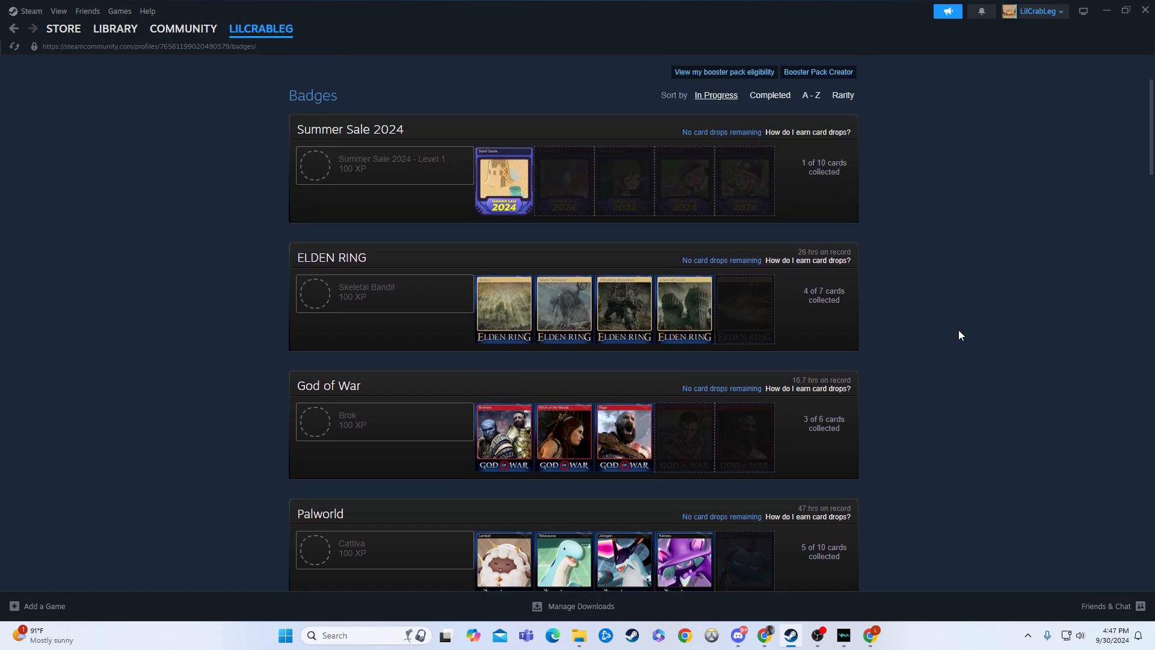
{"action": "scroll", "scroll_direction": "down", "scroll_amount": 3}
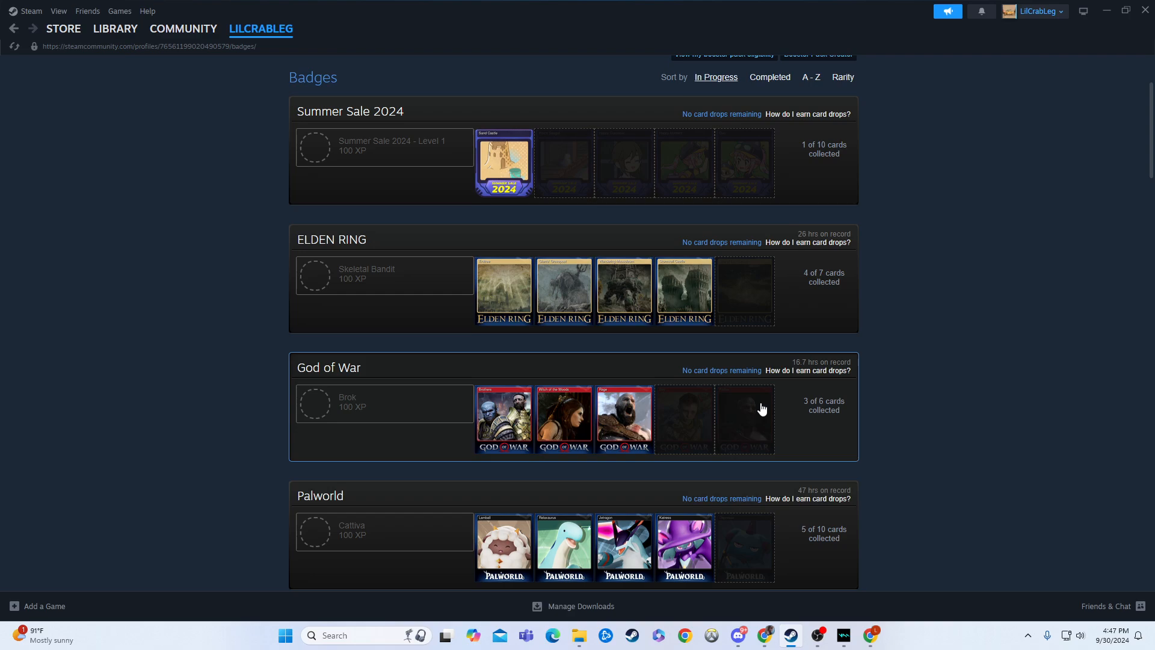
{"action": "scroll", "scroll_direction": "up", "scroll_amount": 3}
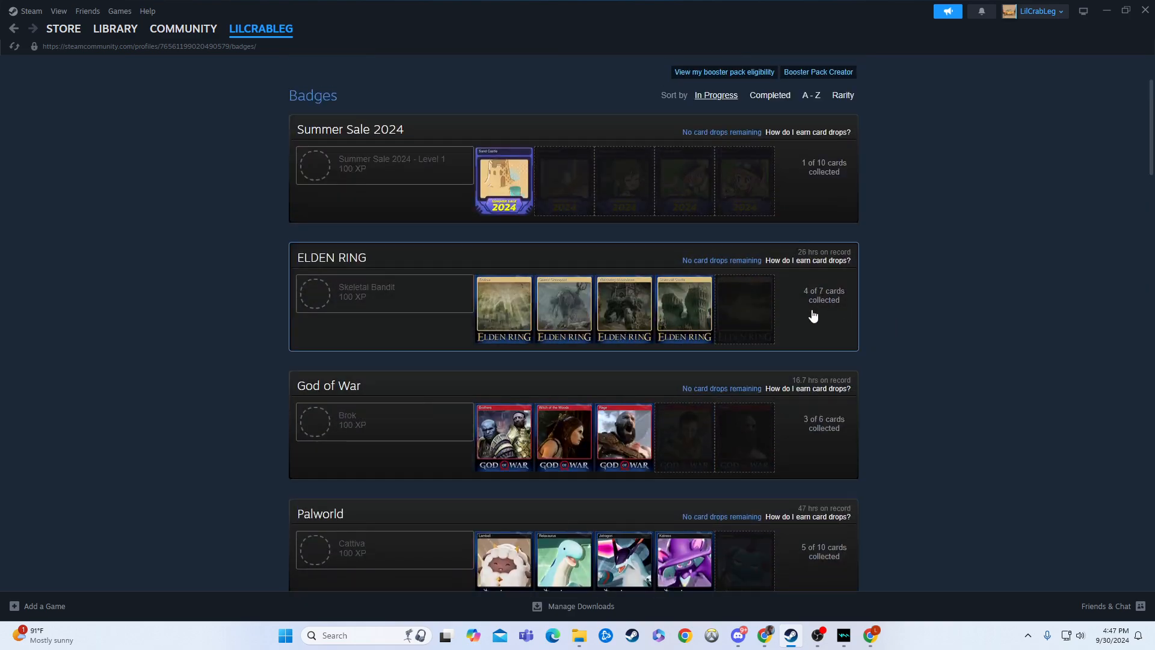
{"action": "mouse_move", "coordinate": [786, 312]}
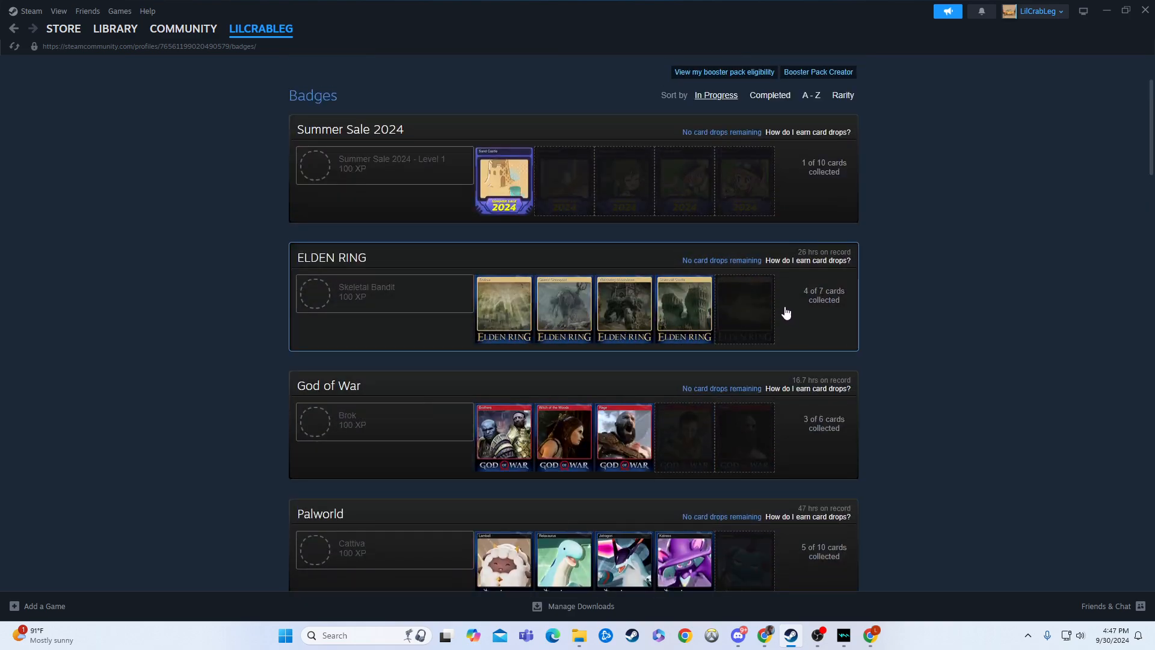
{"action": "scroll", "scroll_direction": "down", "scroll_amount": 3}
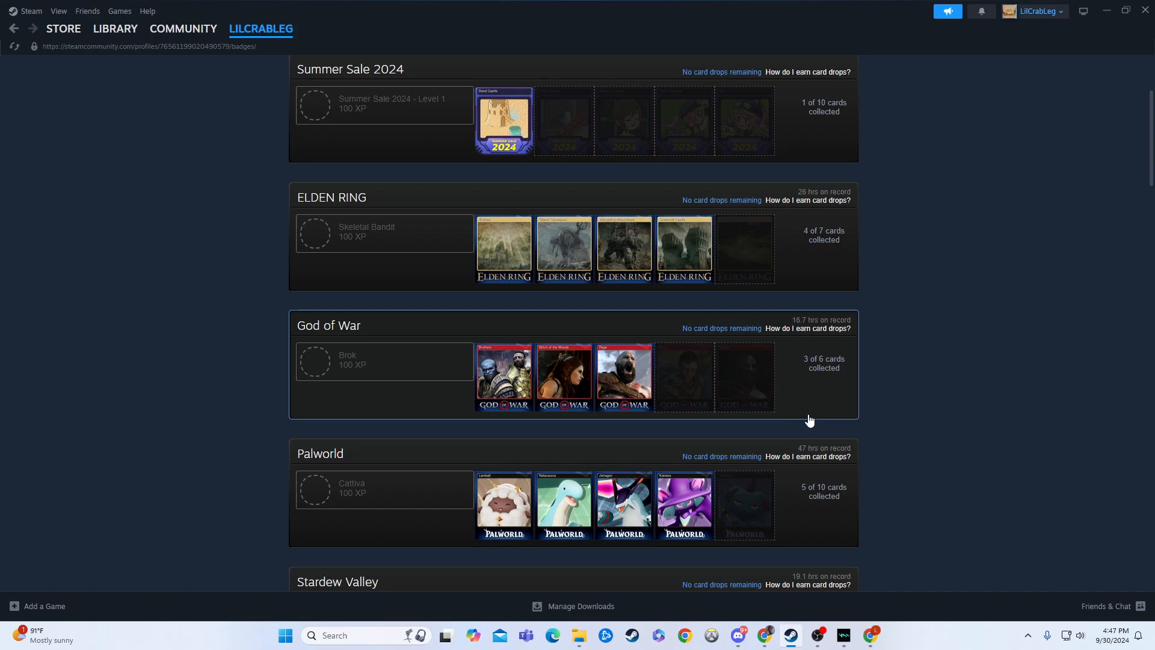
{"action": "scroll", "scroll_direction": "down", "scroll_amount": 3}
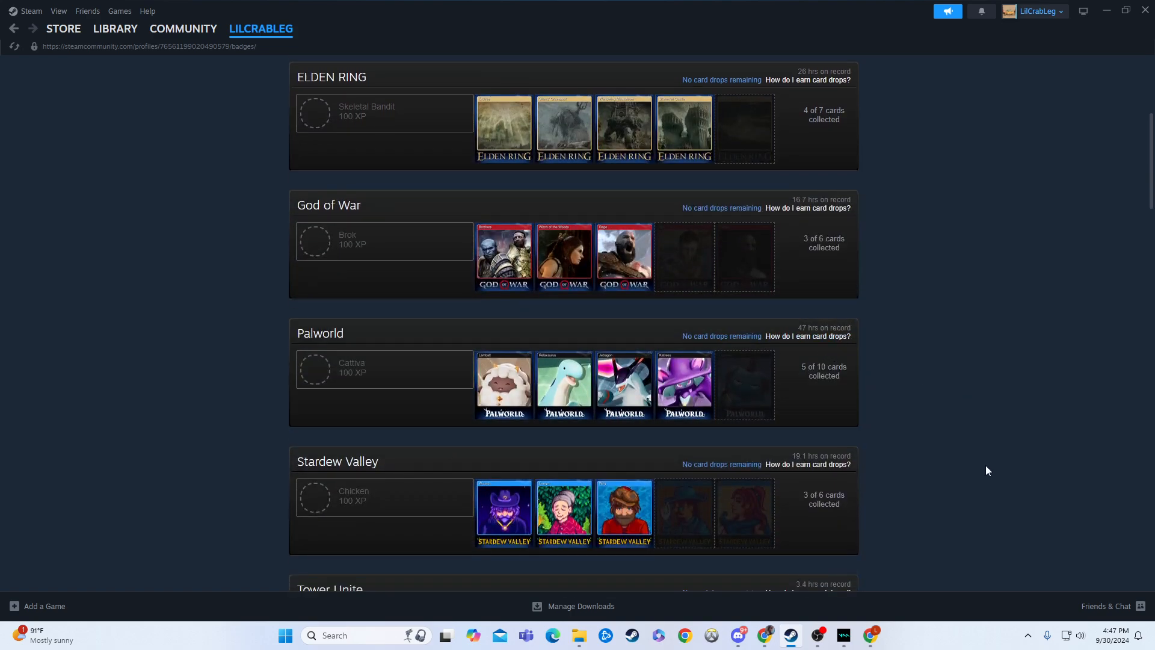
{"action": "scroll", "scroll_direction": "down", "scroll_amount": 3}
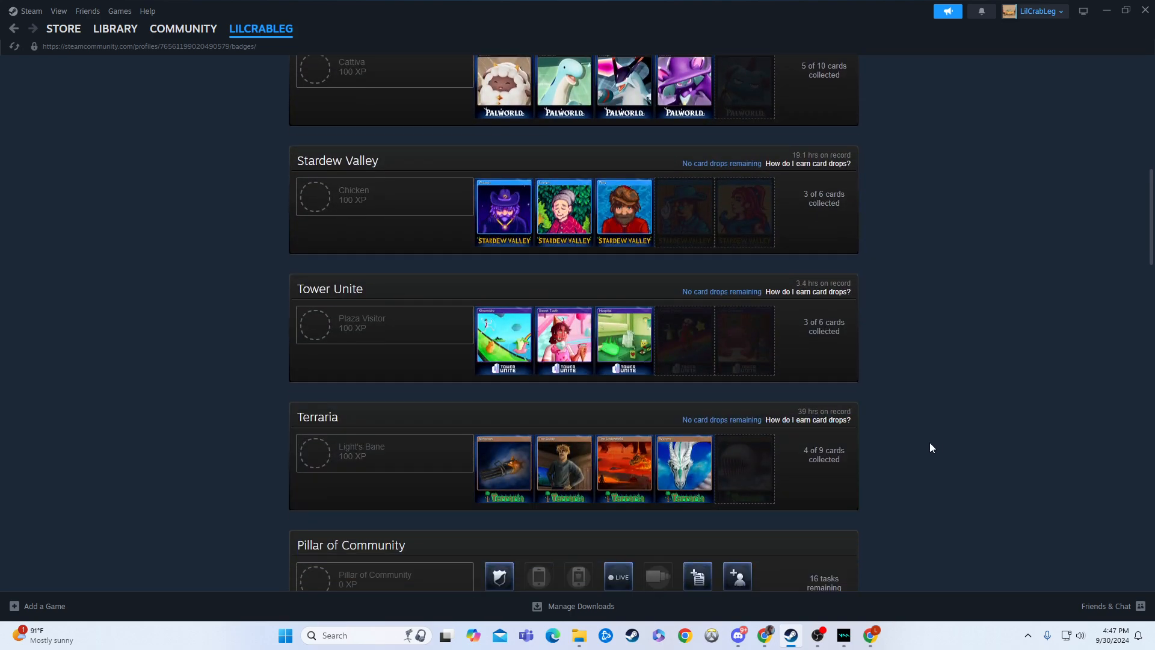
{"action": "scroll", "scroll_direction": "down", "scroll_amount": 3}
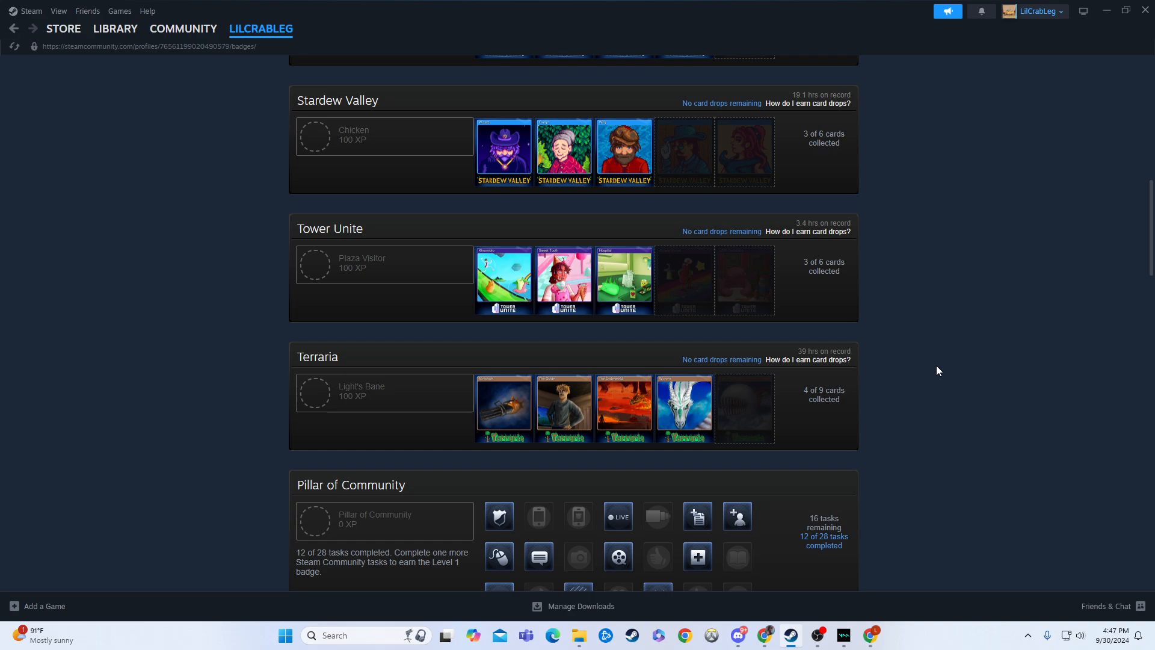
{"action": "scroll", "scroll_direction": "up", "scroll_amount": 3}
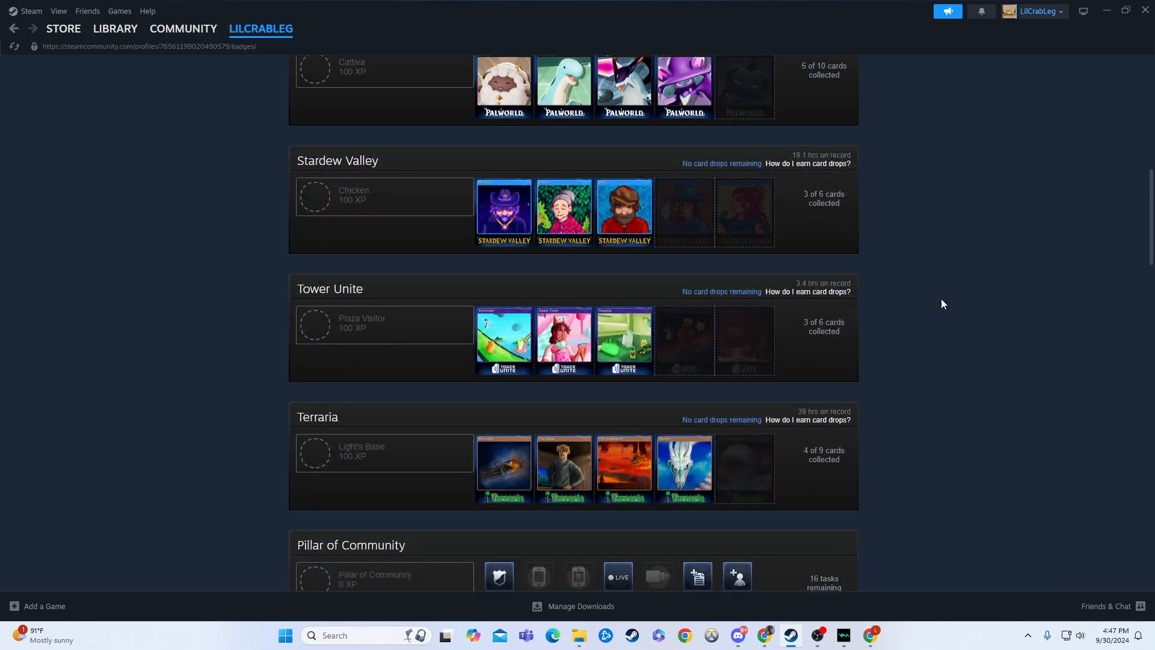
{"action": "scroll", "scroll_direction": "up", "scroll_amount": 3}
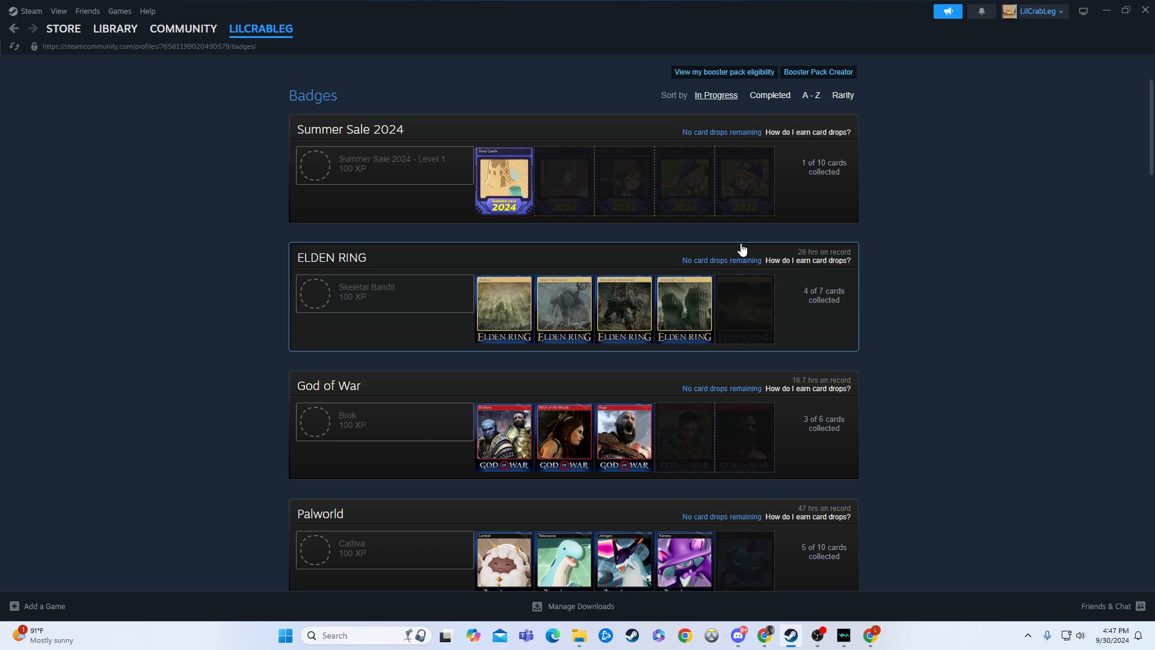
{"action": "scroll", "scroll_direction": "down", "scroll_amount": 3}
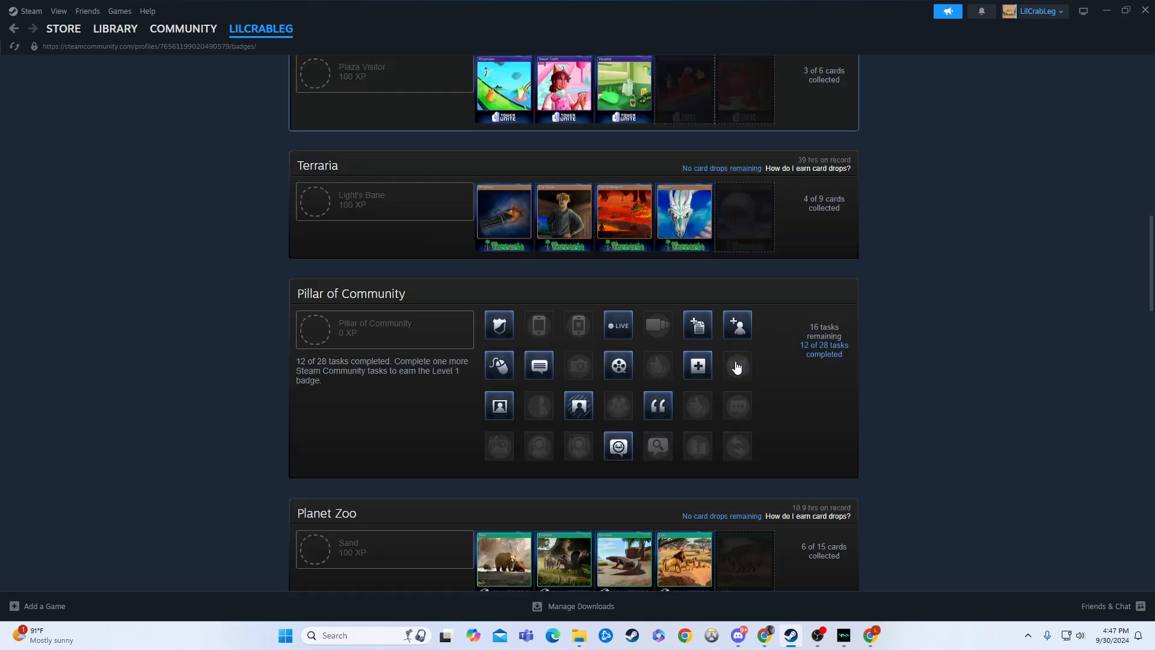
{"action": "scroll", "scroll_direction": "down", "scroll_amount": 3}
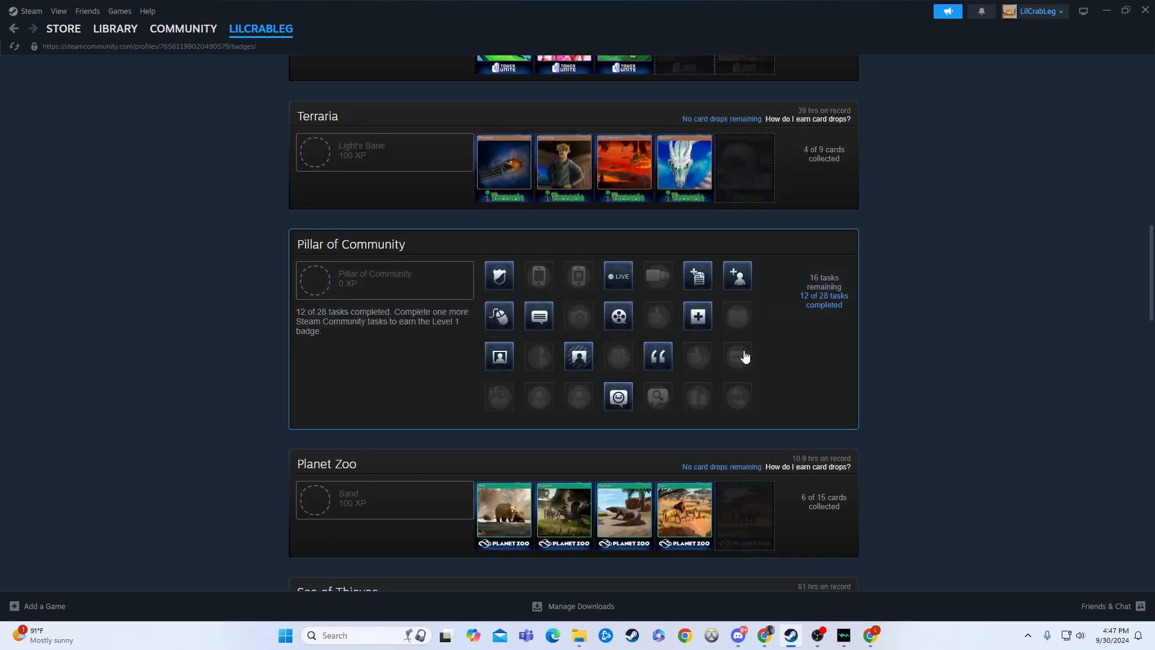
{"action": "scroll", "scroll_direction": "up", "scroll_amount": 3}
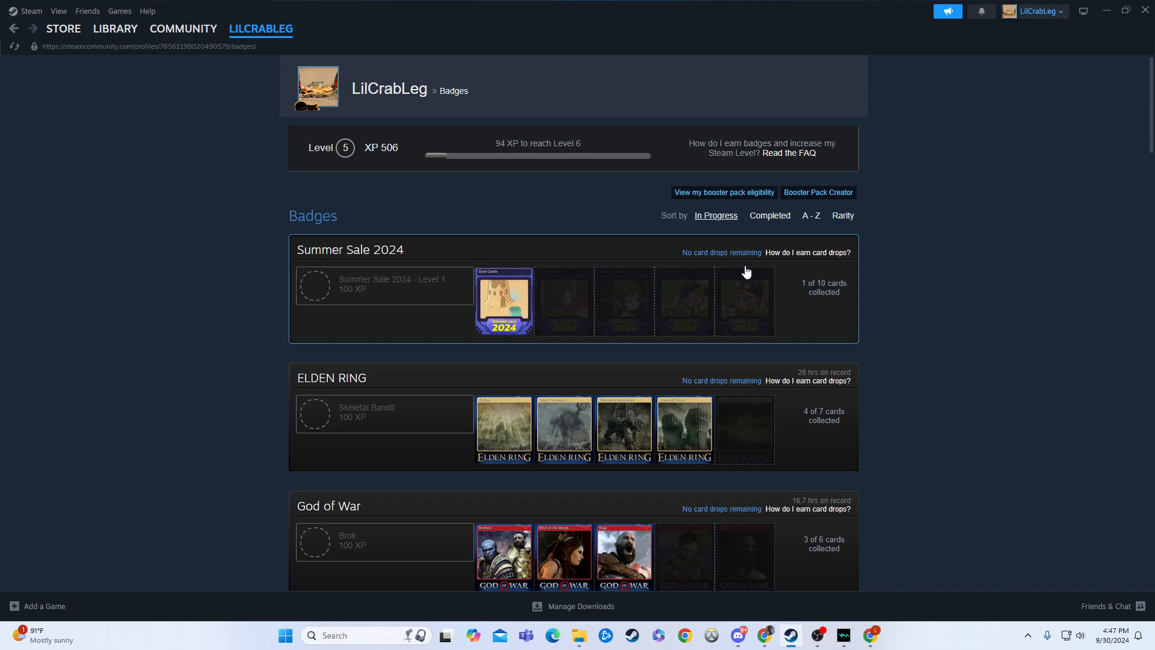
{"action": "left_click", "coordinate": [331, 378]}
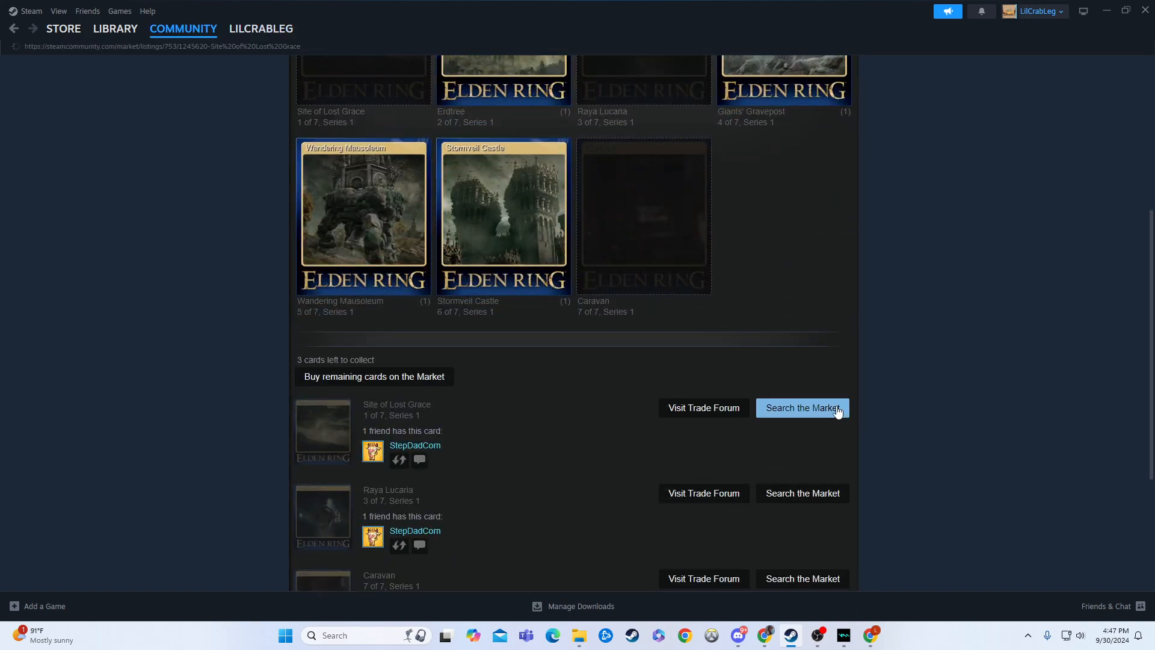
Check market listings for Site of Lost Grace, then open the Raya Lucaria listing.
{"action": "left_click", "coordinate": [801, 407]}
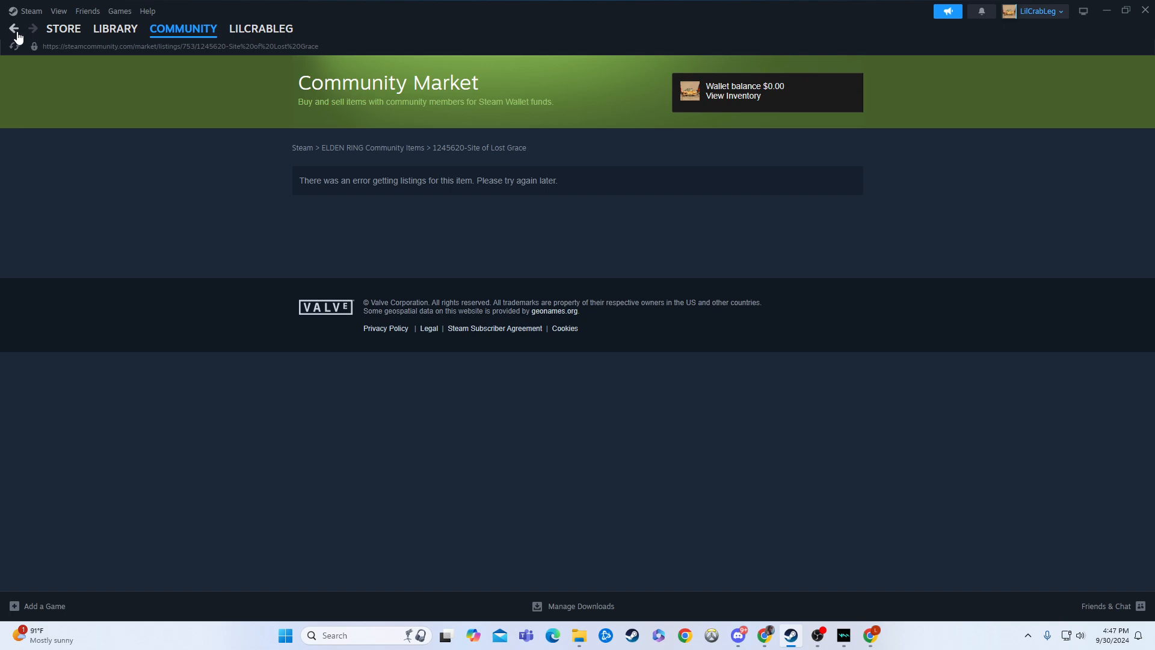
{"action": "left_click", "coordinate": [801, 432]}
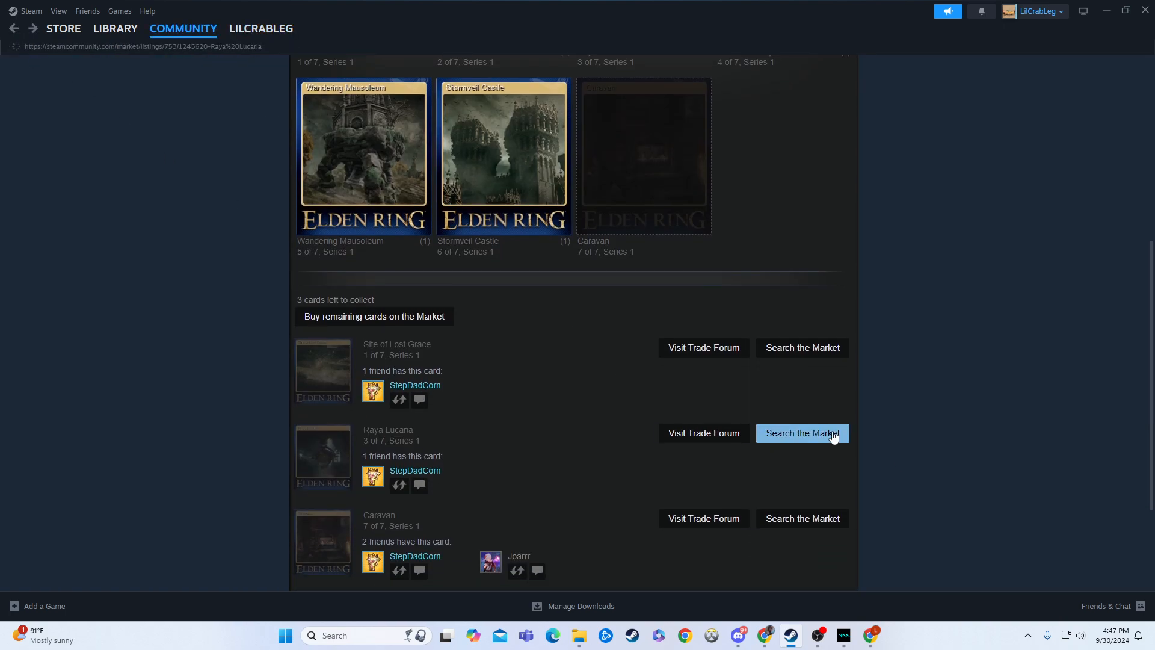
{"action": "mouse_move", "coordinate": [828, 414]}
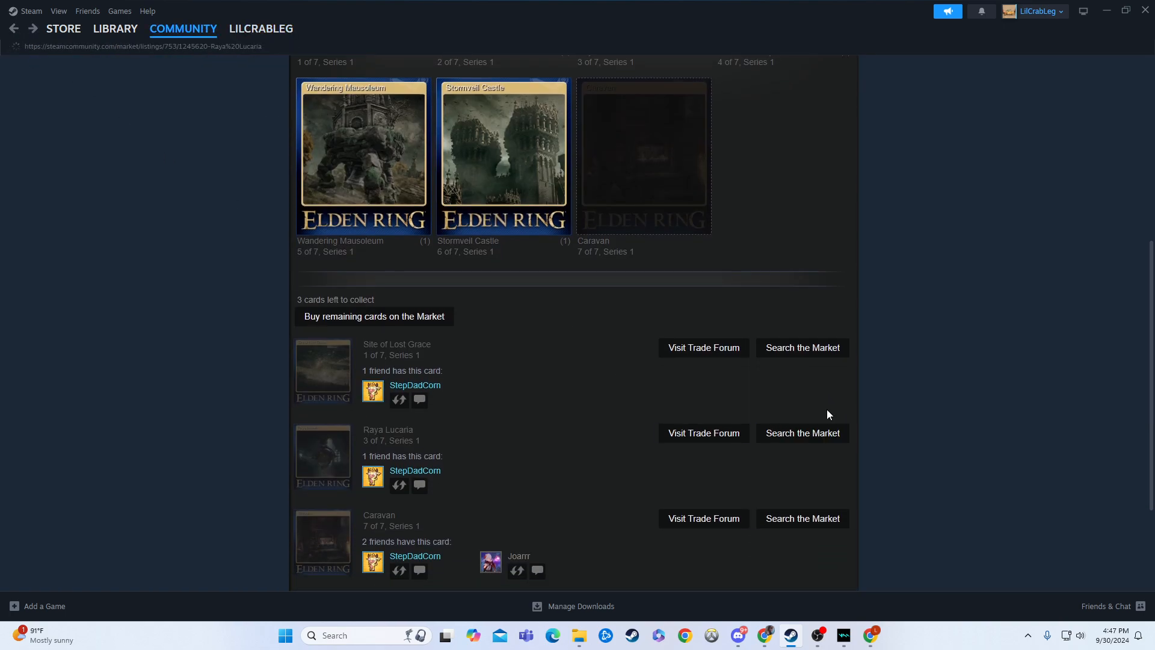
{"action": "left_click", "coordinate": [802, 433]}
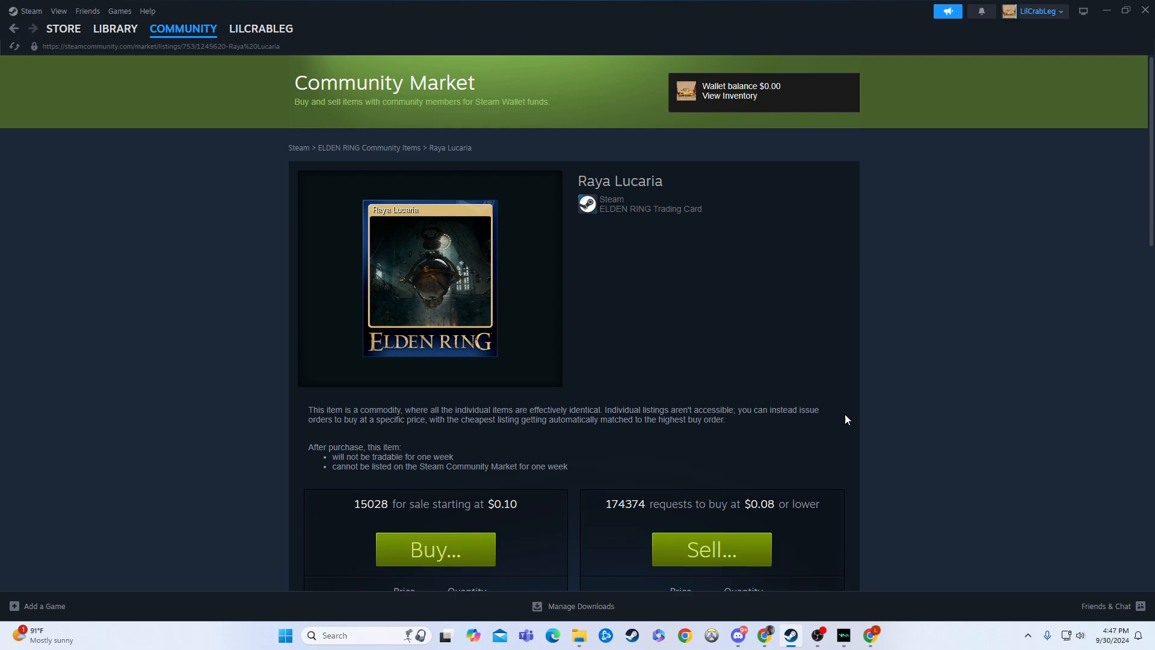
Go back from the Raya Lucaria listing to the ELDEN RING badge's three missing cards.
{"action": "scroll", "scroll_direction": "down", "scroll_amount": 3}
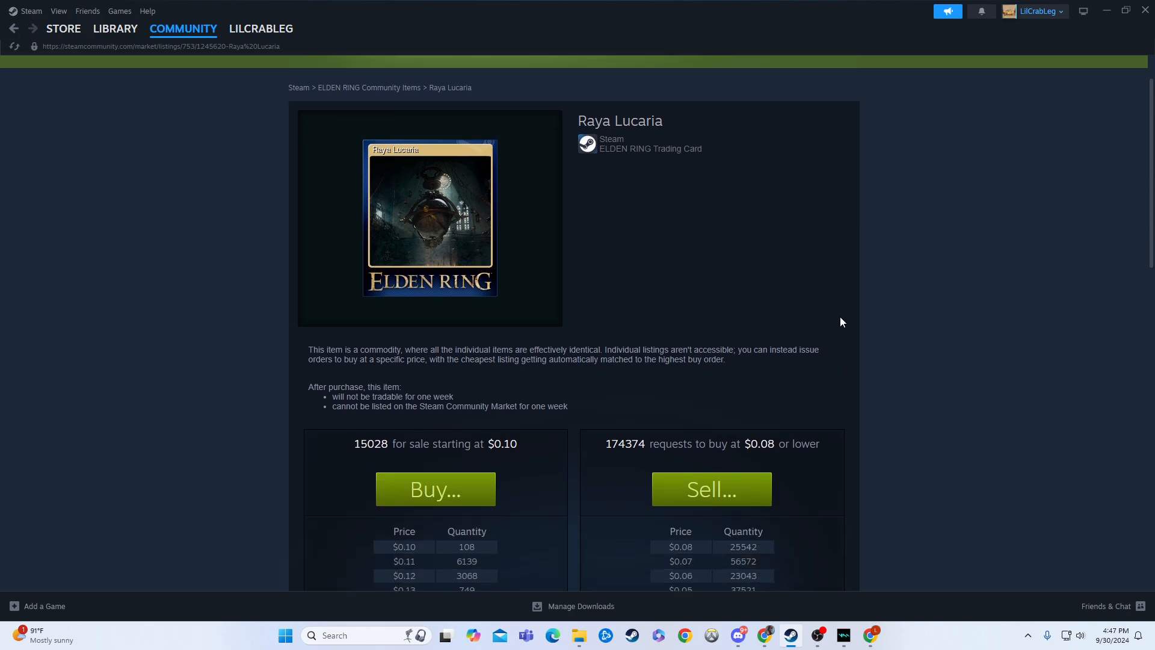
{"action": "mouse_move", "coordinate": [511, 387]}
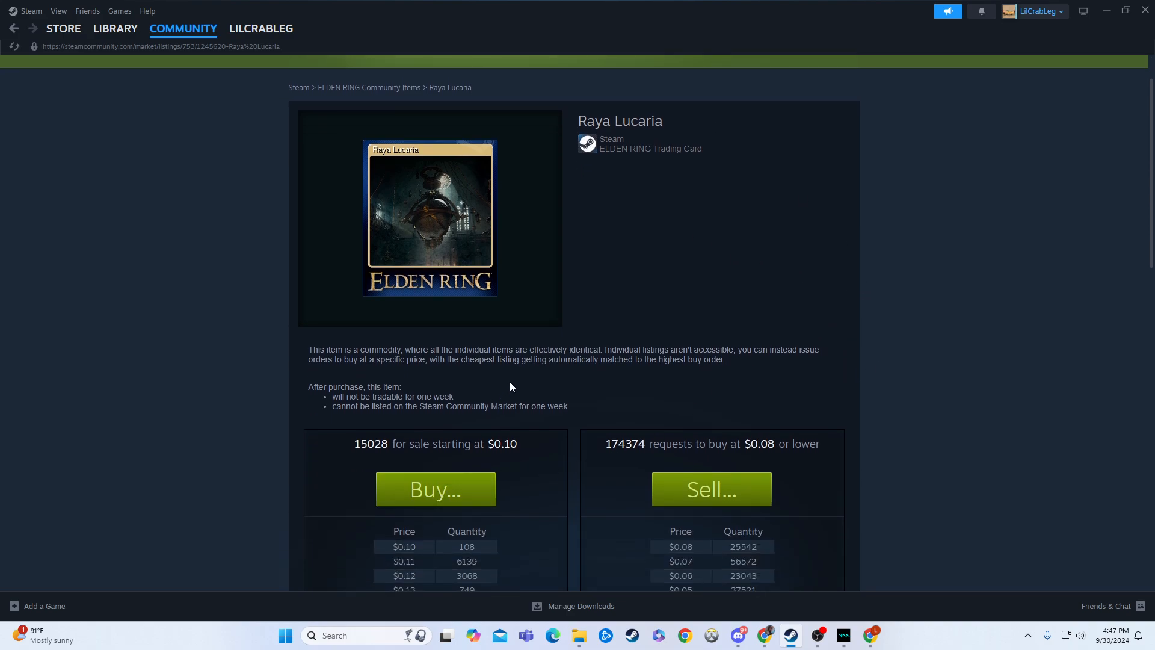
{"action": "mouse_move", "coordinate": [534, 292]}
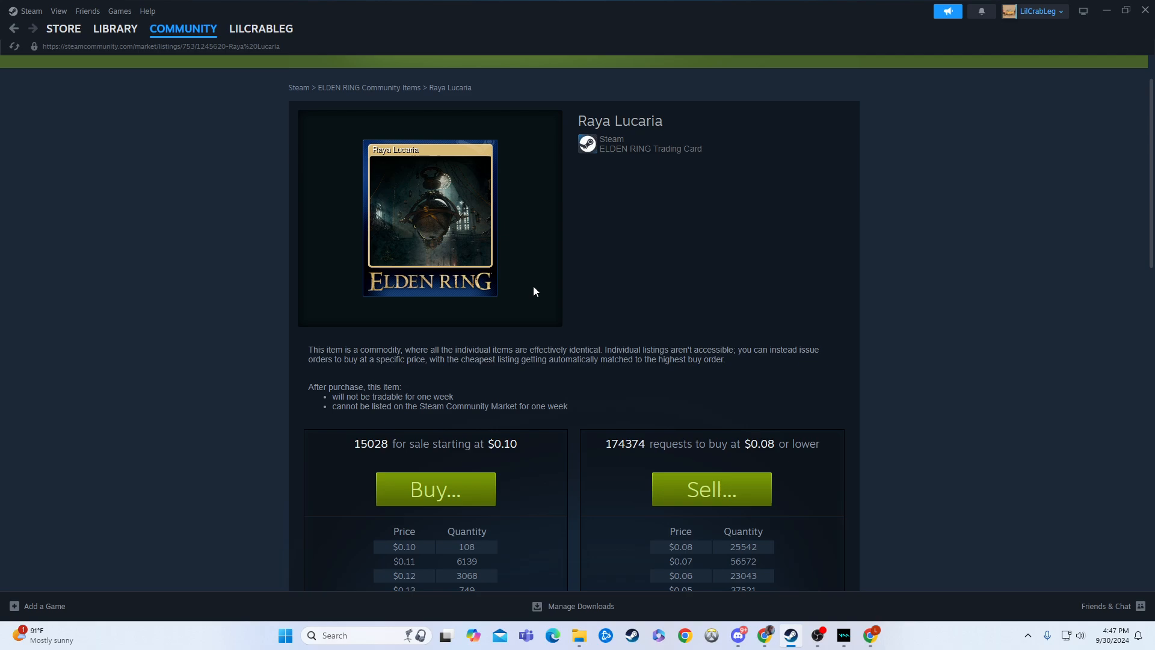
{"action": "mouse_move", "coordinate": [582, 284]}
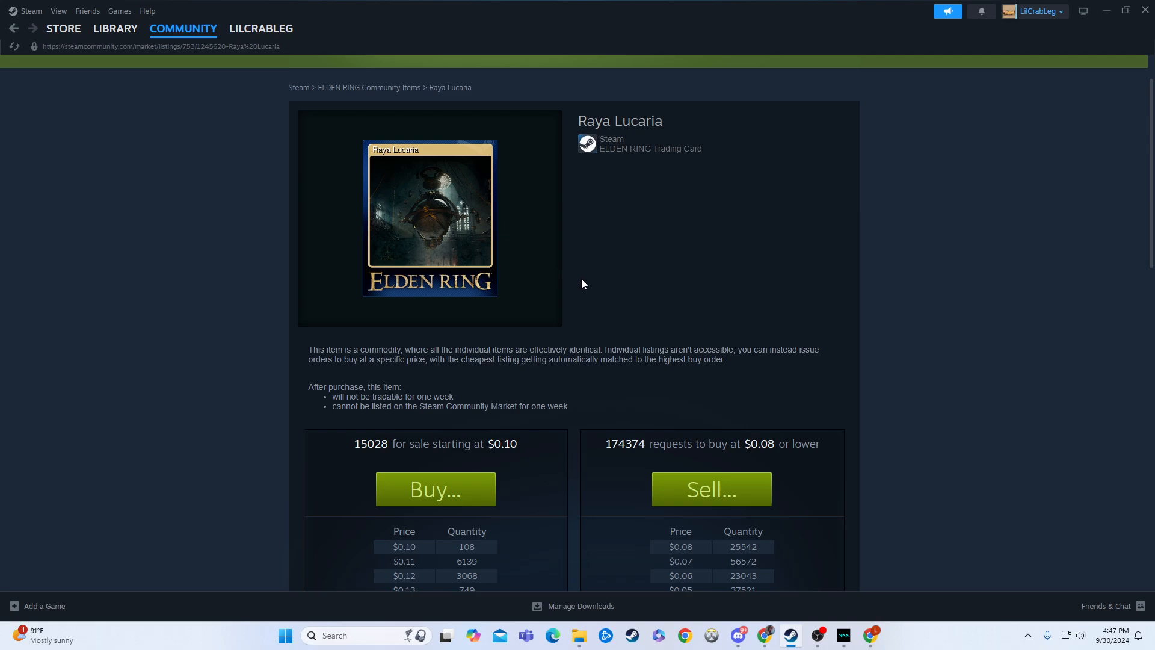
{"action": "left_click", "coordinate": [12, 29]}
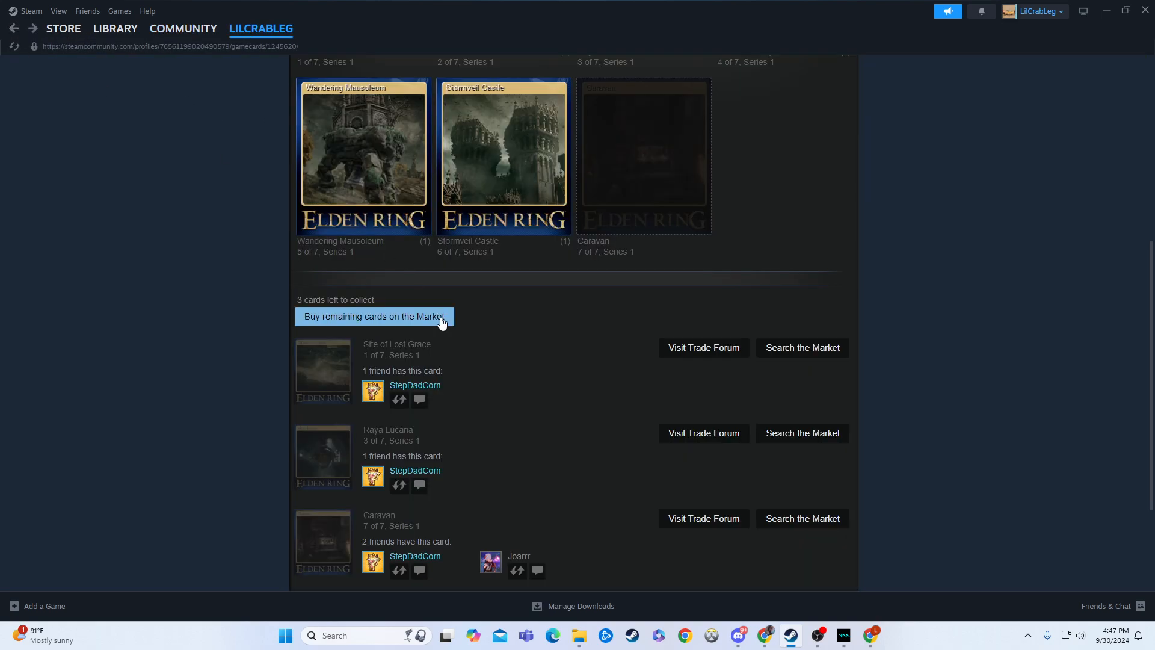
{"action": "mouse_move", "coordinate": [479, 454]}
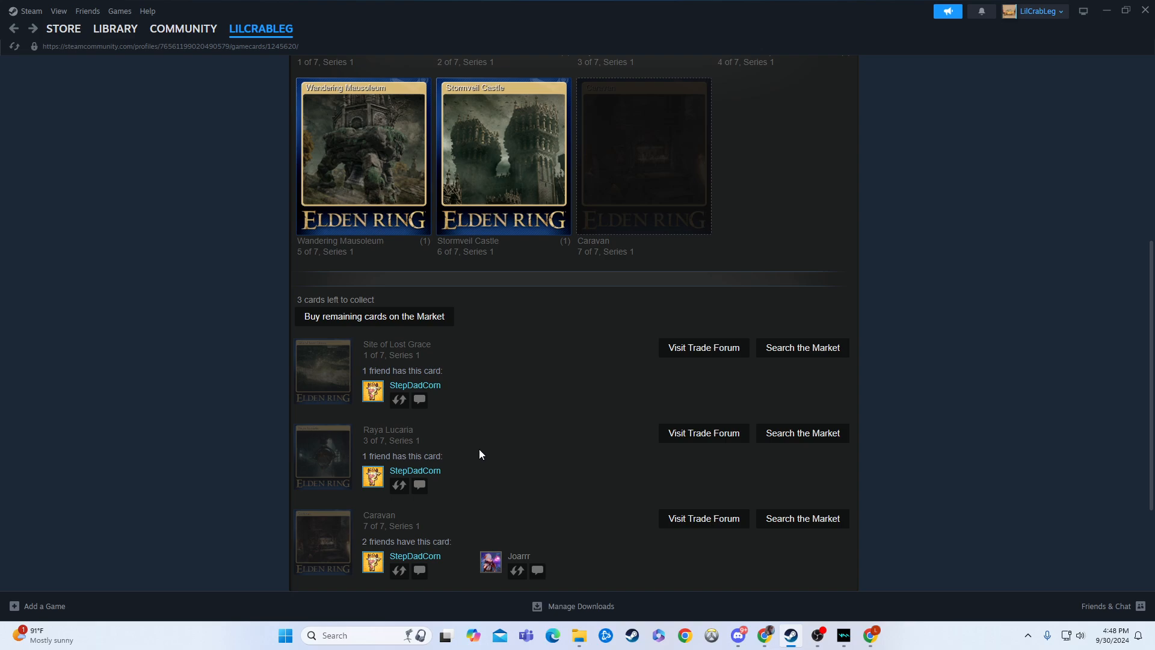
{"action": "mouse_move", "coordinate": [371, 539]}
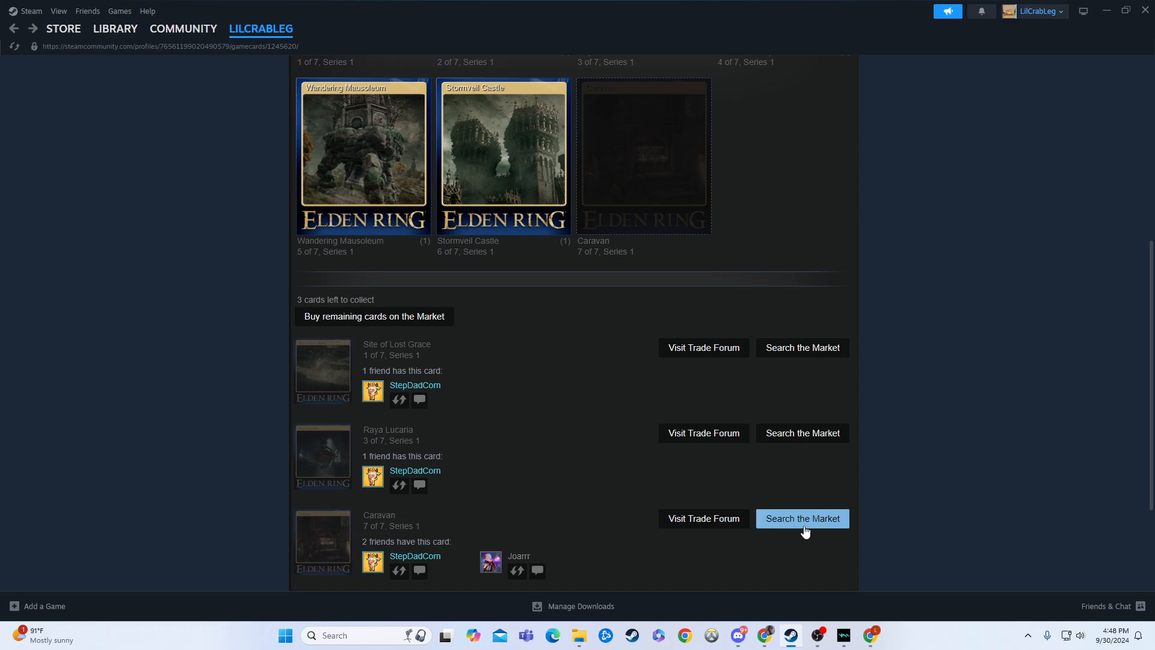
{"action": "mouse_move", "coordinate": [393, 365]}
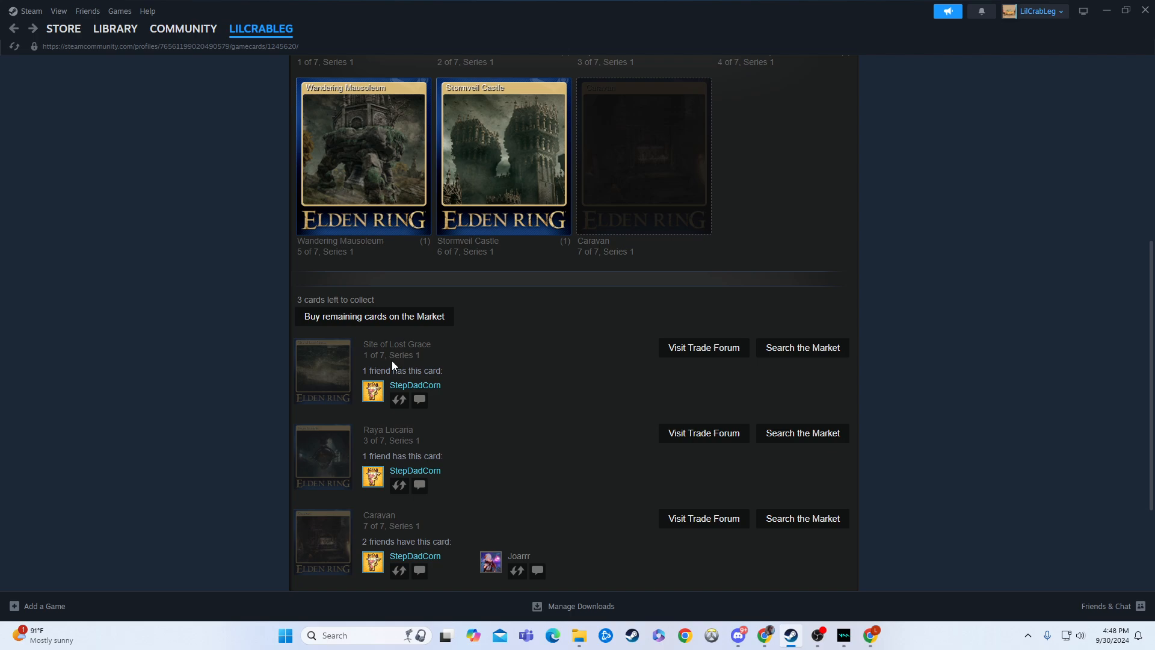
{"action": "mouse_move", "coordinate": [801, 347]}
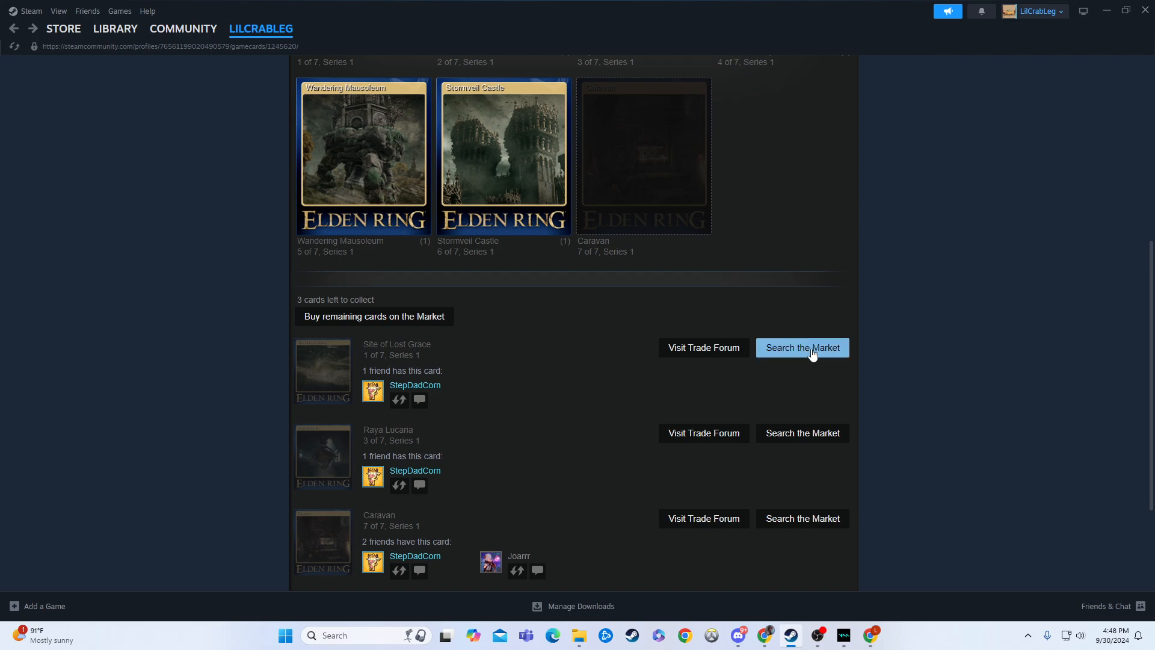
{"action": "mouse_move", "coordinate": [611, 471]}
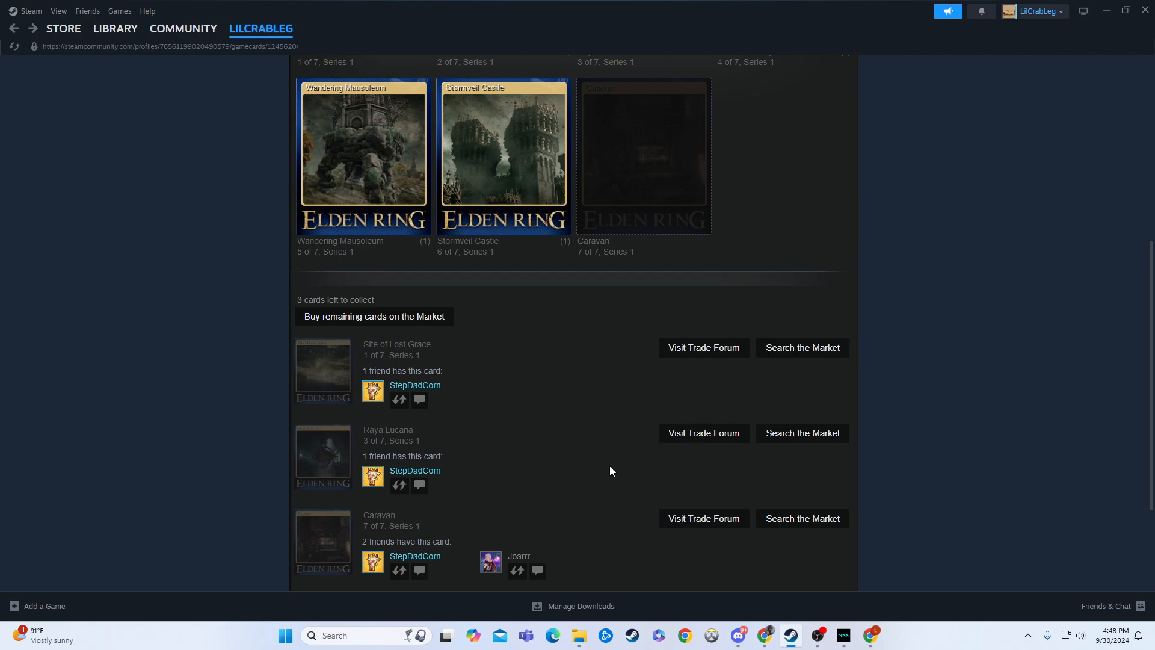
{"action": "scroll", "scroll_direction": "up", "scroll_amount": 3}
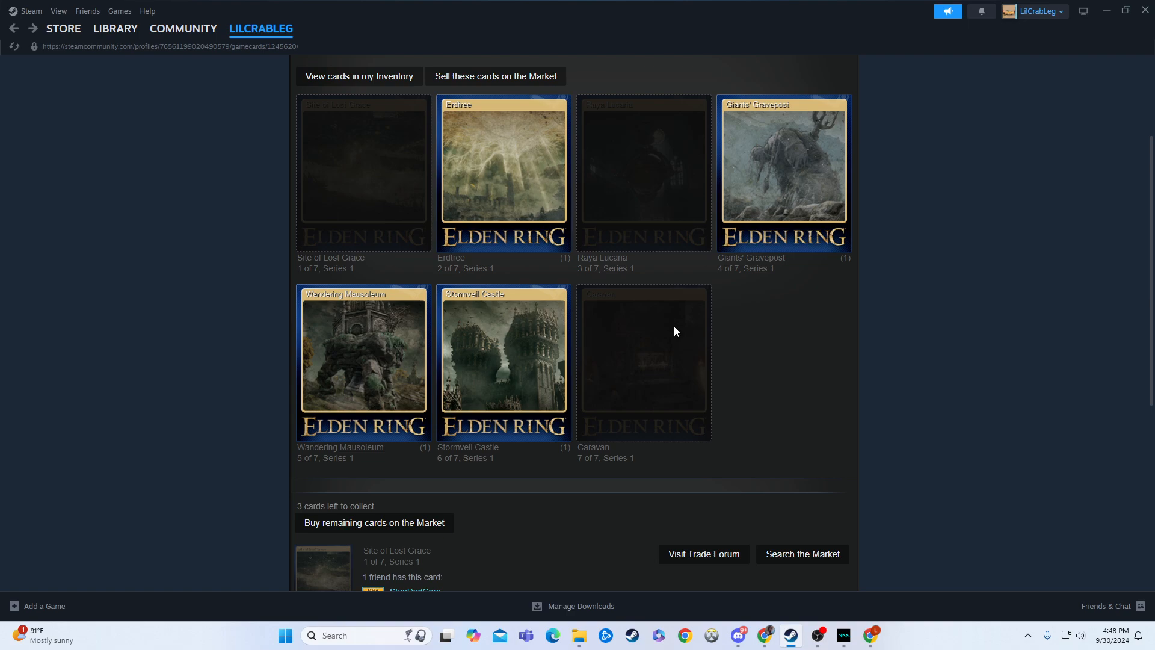
{"action": "scroll", "scroll_direction": "up", "scroll_amount": 3}
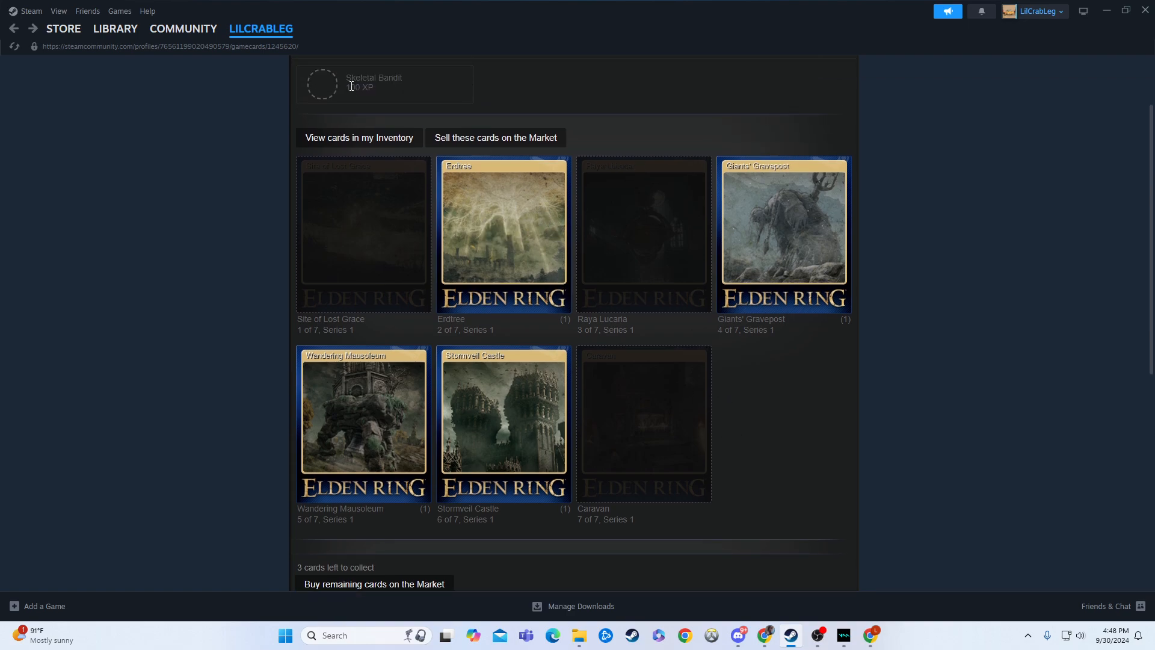
{"action": "scroll", "scroll_direction": "up", "scroll_amount": 3}
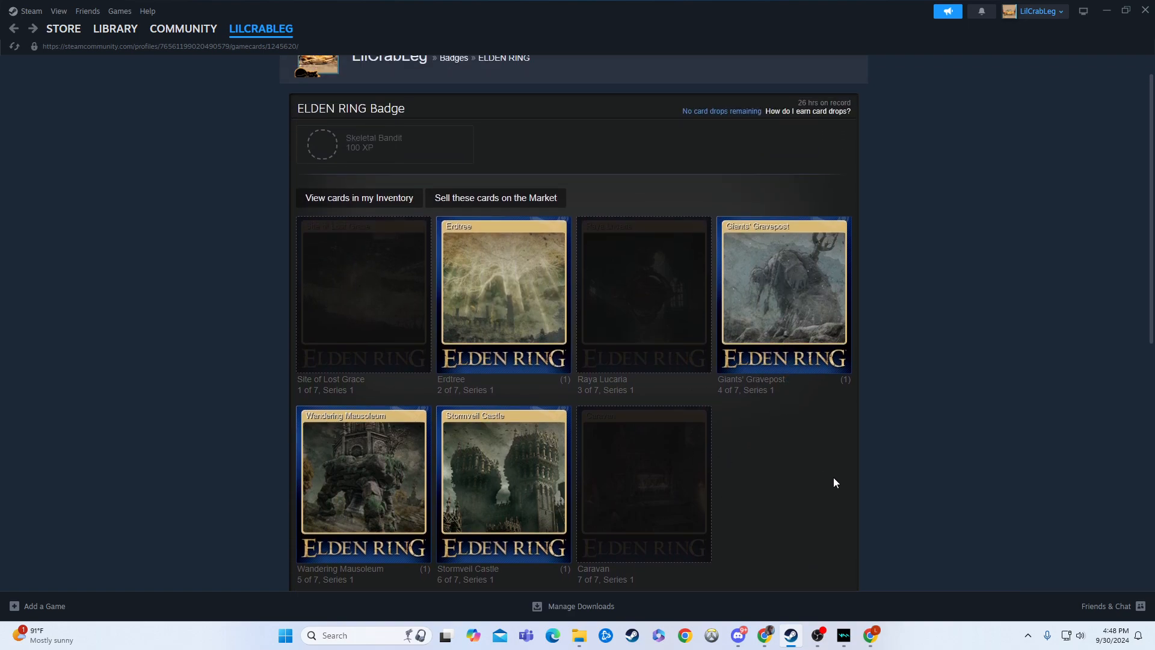
{"action": "mouse_move", "coordinate": [896, 450]}
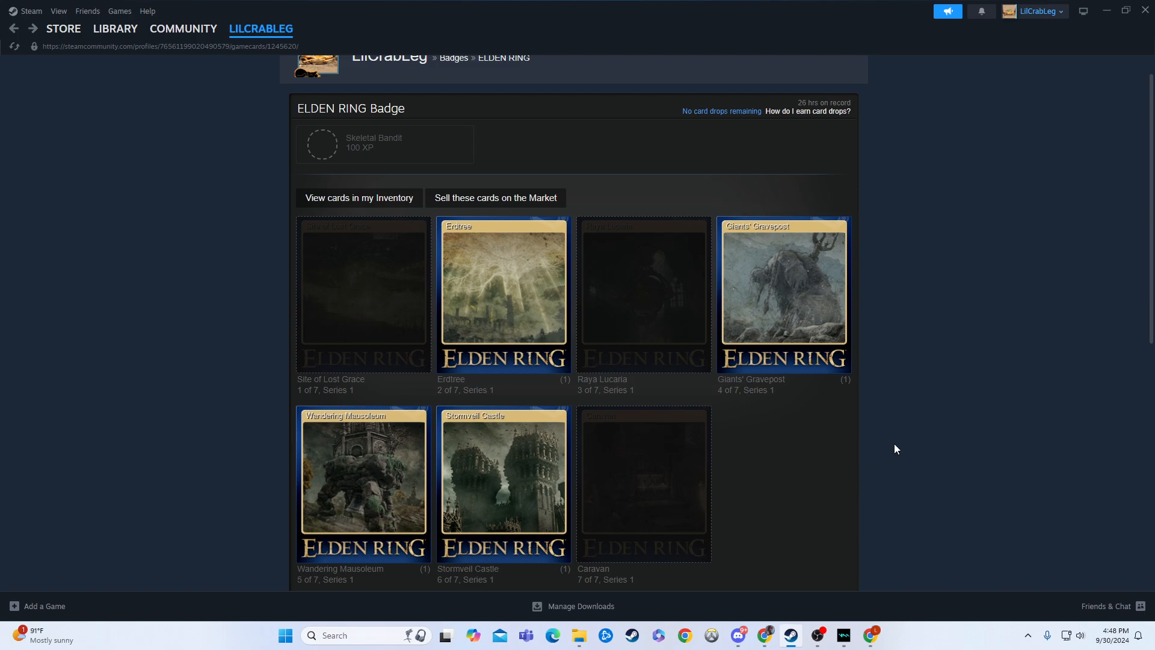
{"action": "scroll", "scroll_direction": "down", "scroll_amount": 3}
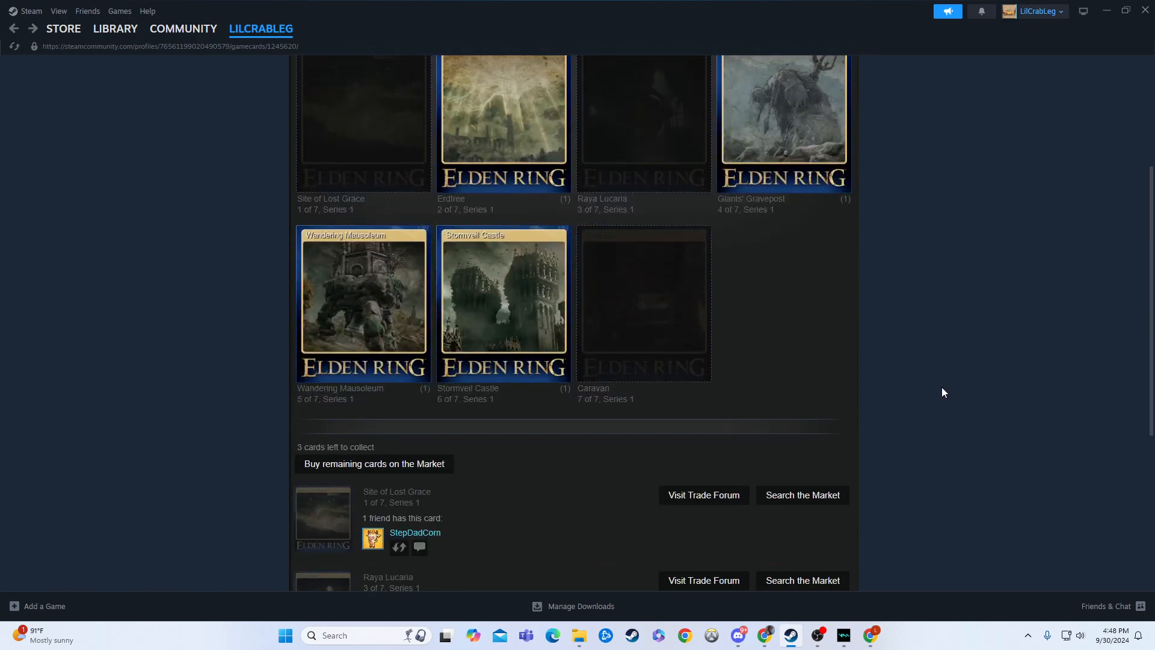
{"action": "mouse_move", "coordinate": [948, 388]}
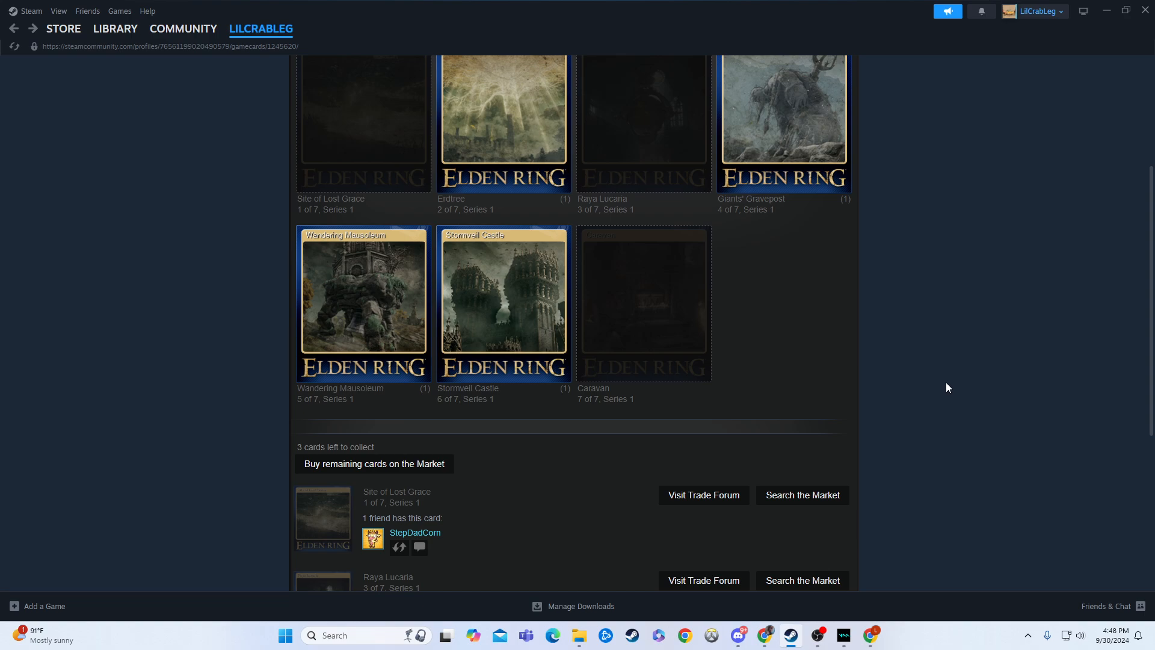
{"action": "scroll", "scroll_direction": "down", "scroll_amount": 3}
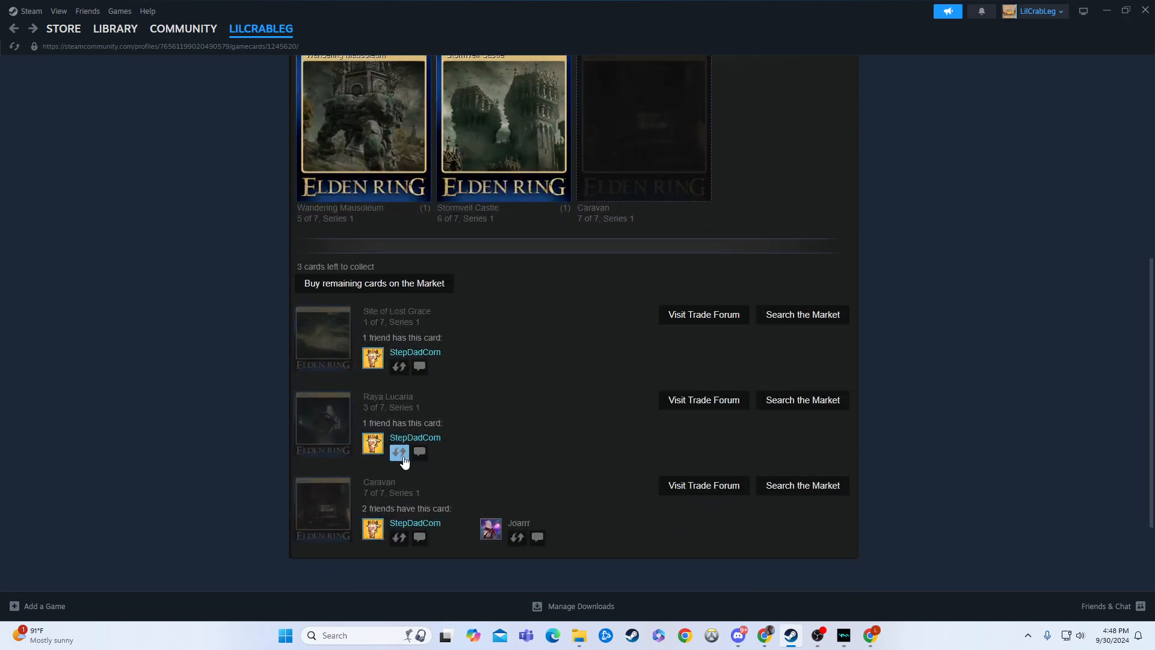
{"action": "mouse_move", "coordinate": [551, 303]}
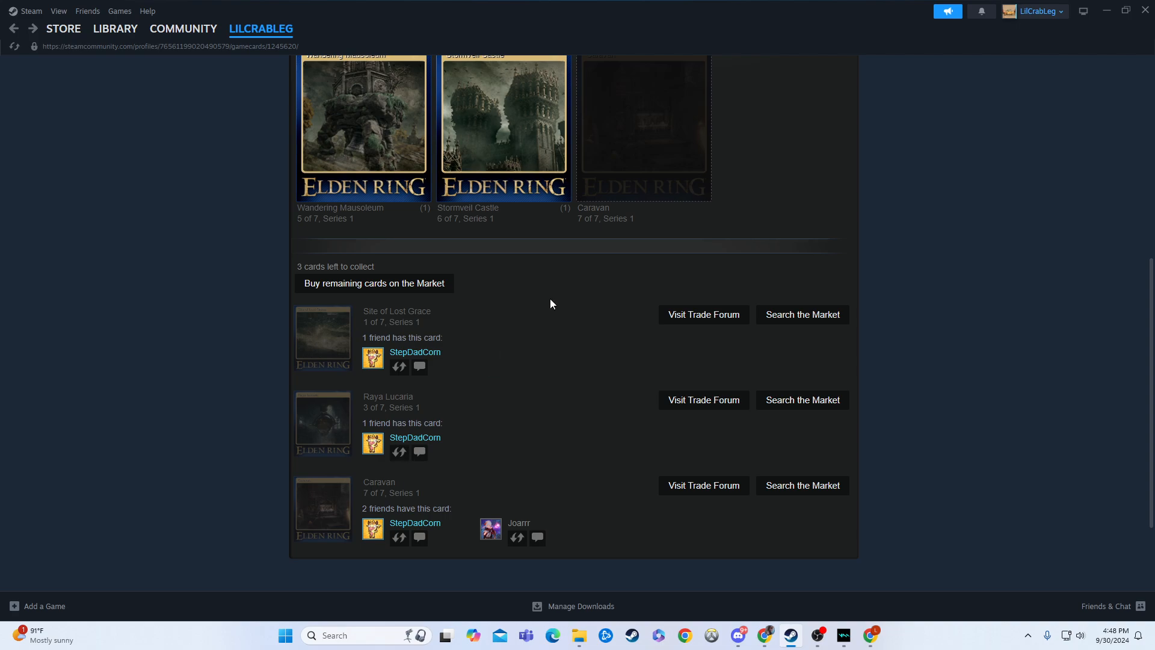
{"action": "scroll", "scroll_direction": "up", "scroll_amount": 3}
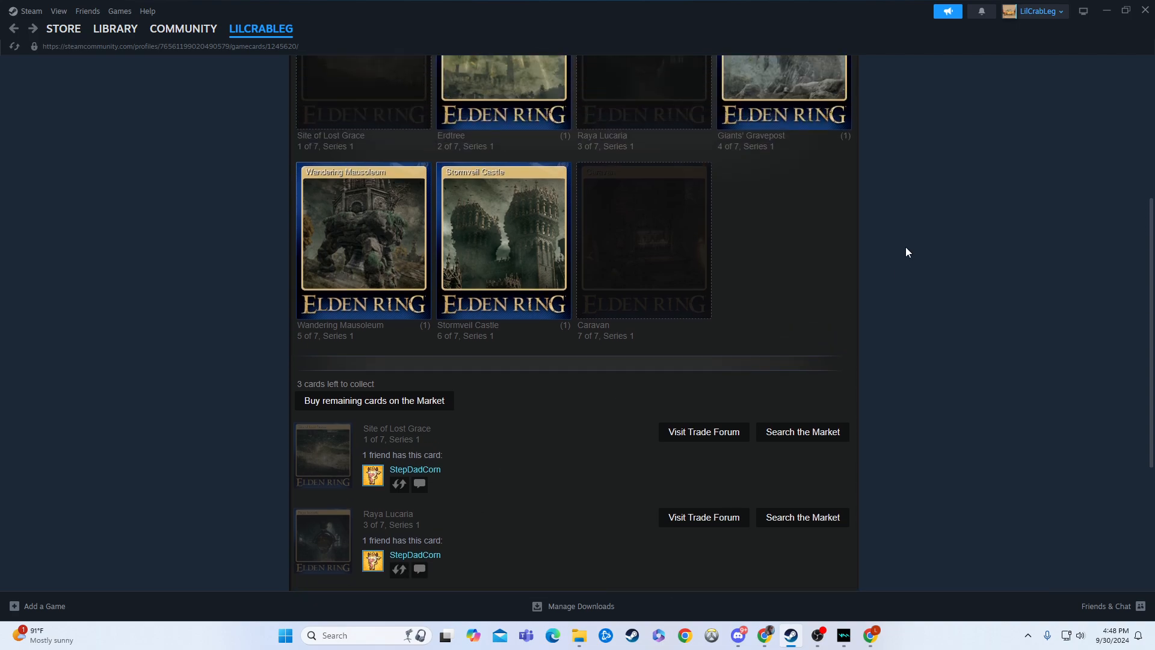